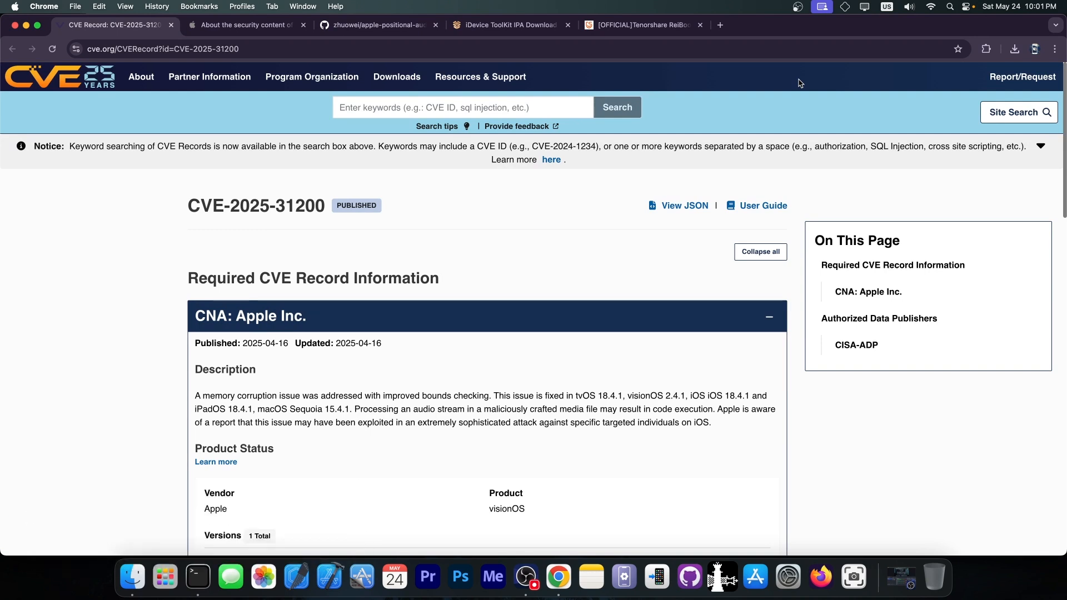
mouse_move(37, 238)
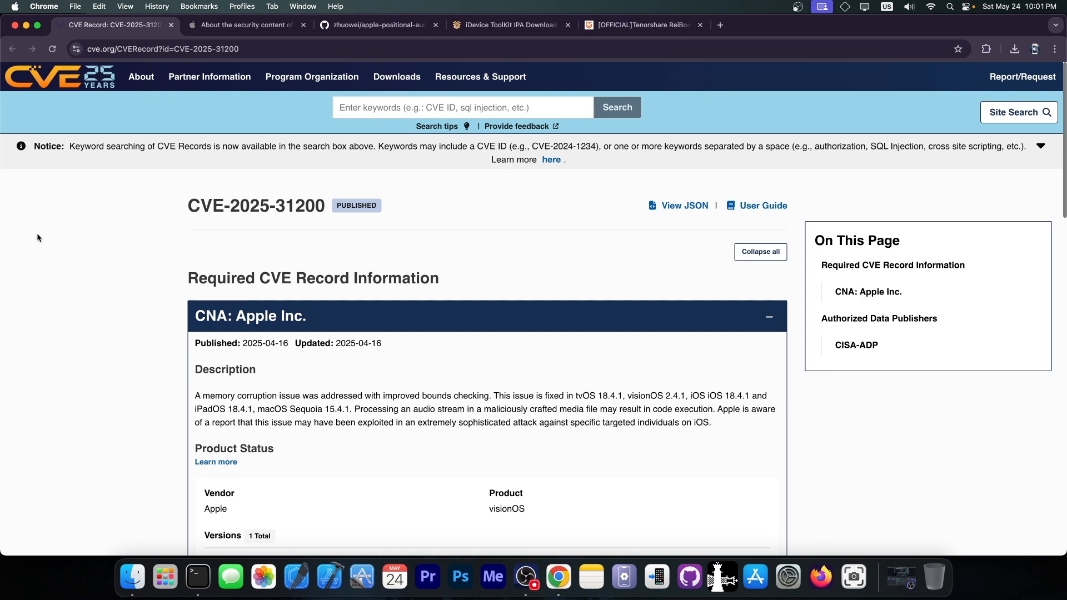
mouse_move(287, 201)
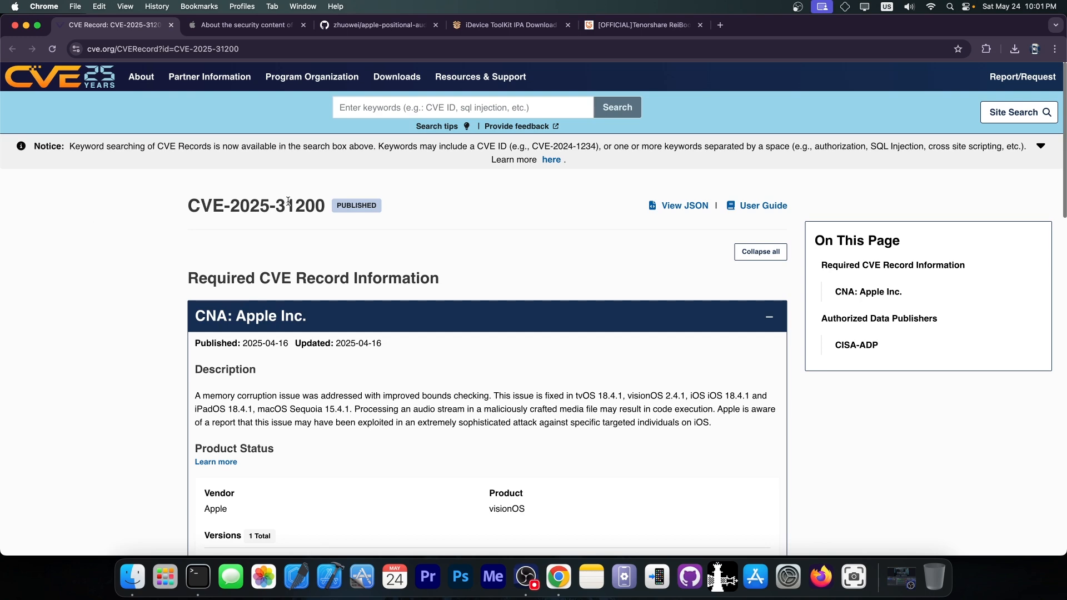
Bring up the CoreAudio entry crediting CVE-2025-31200 on Apple's iOS 18.4.1 security page
left_click(245, 25)
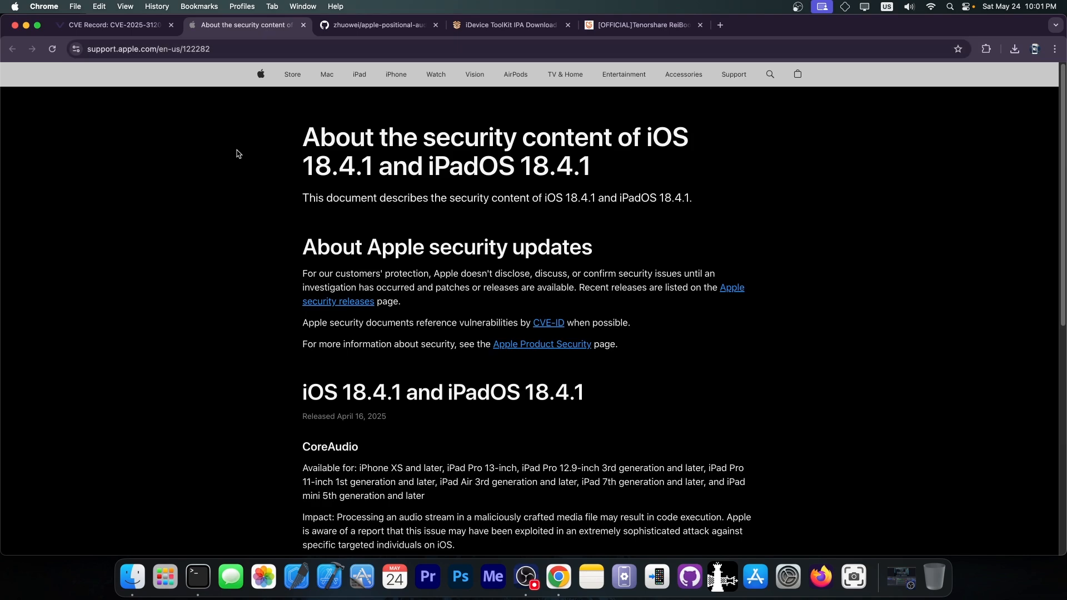
scroll("down", 3)
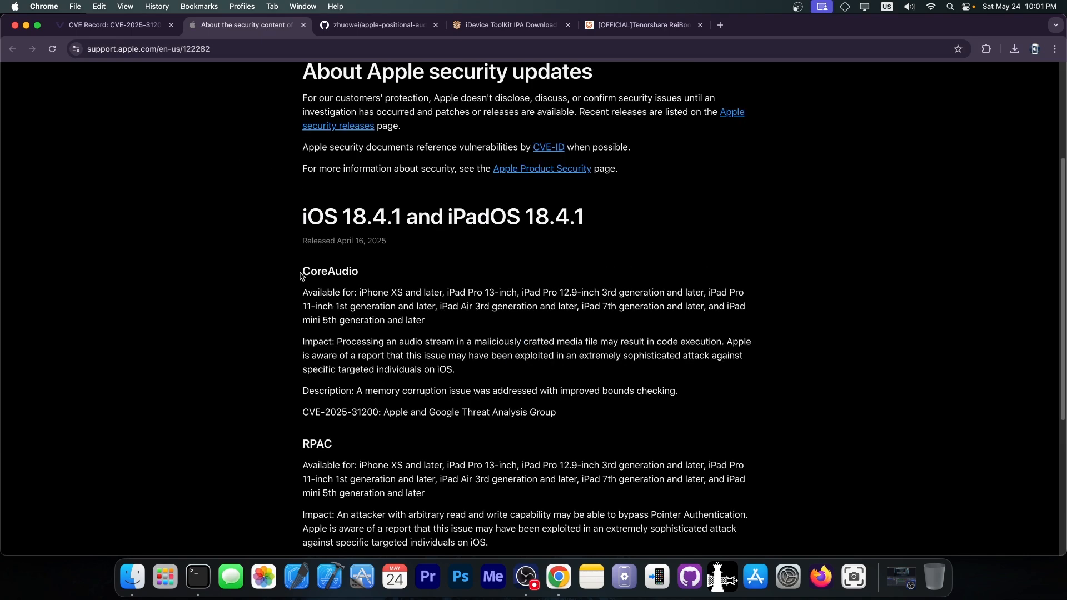
mouse_move(310, 338)
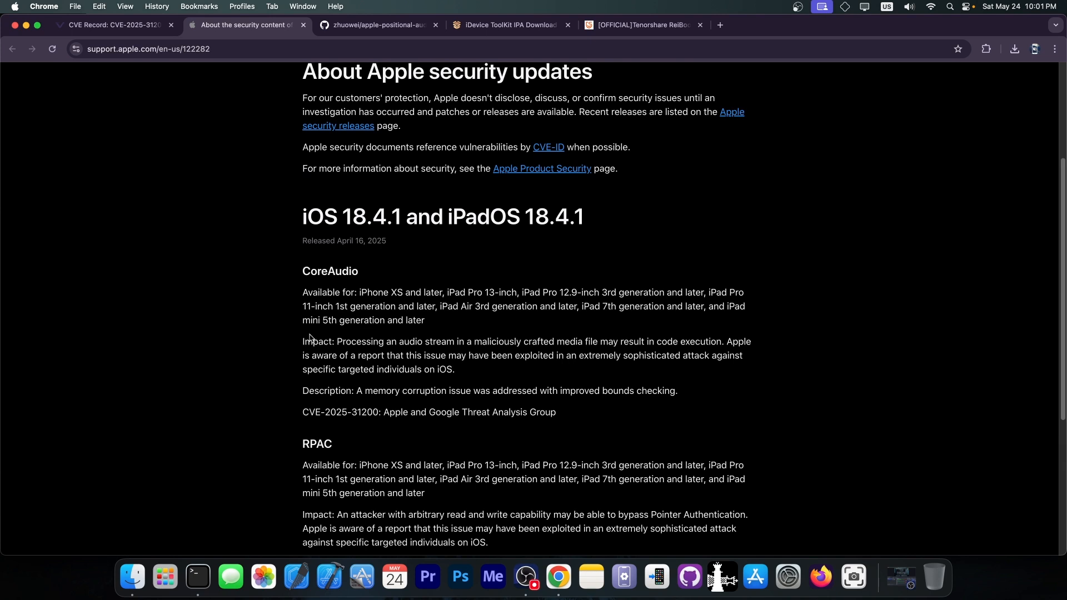
mouse_move(238, 358)
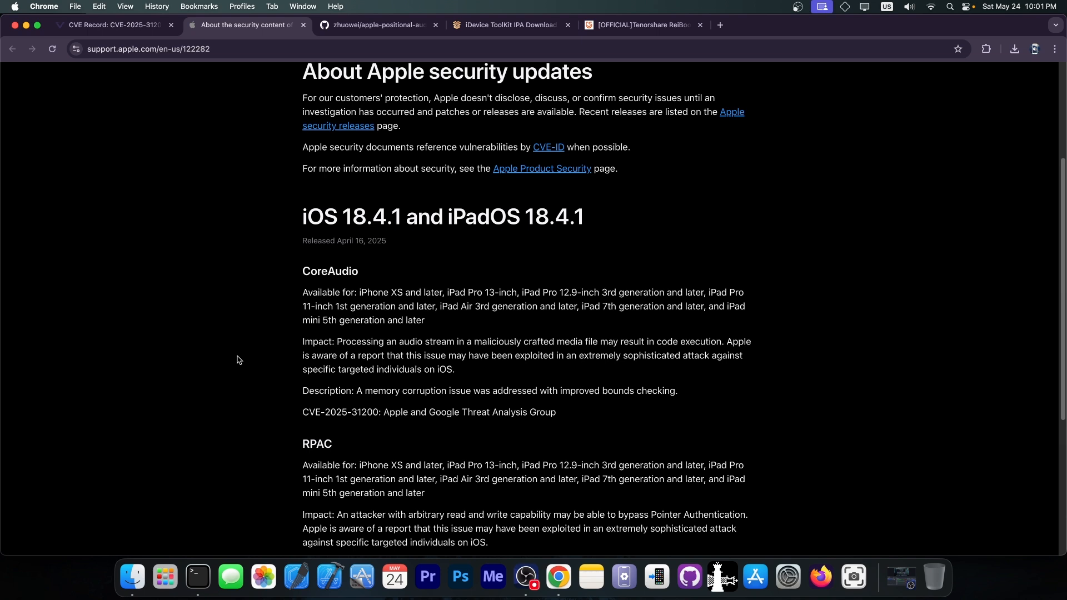
mouse_move(715, 329)
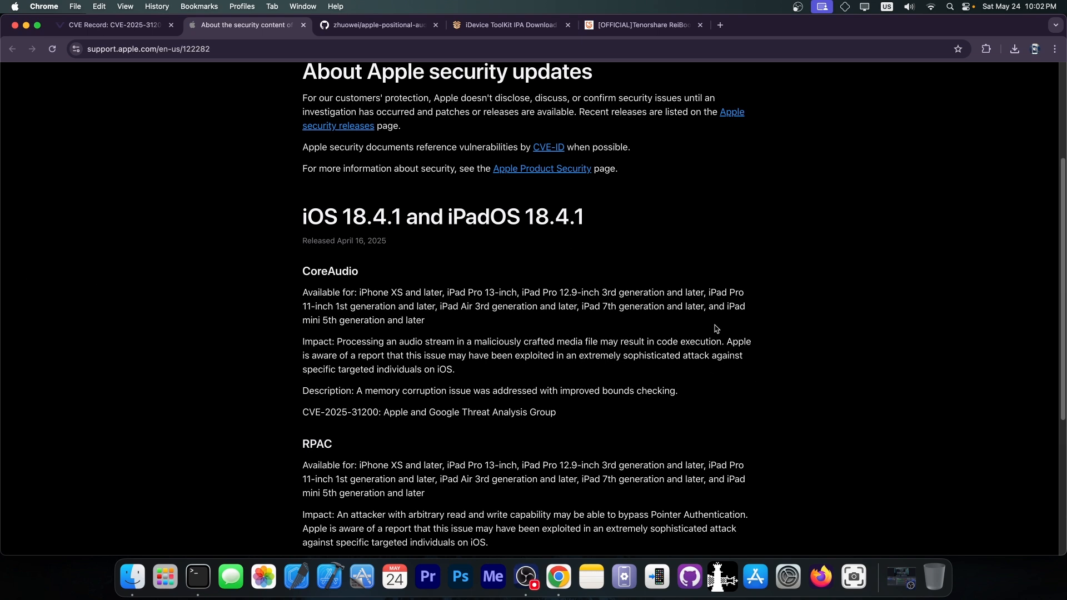
mouse_move(678, 338)
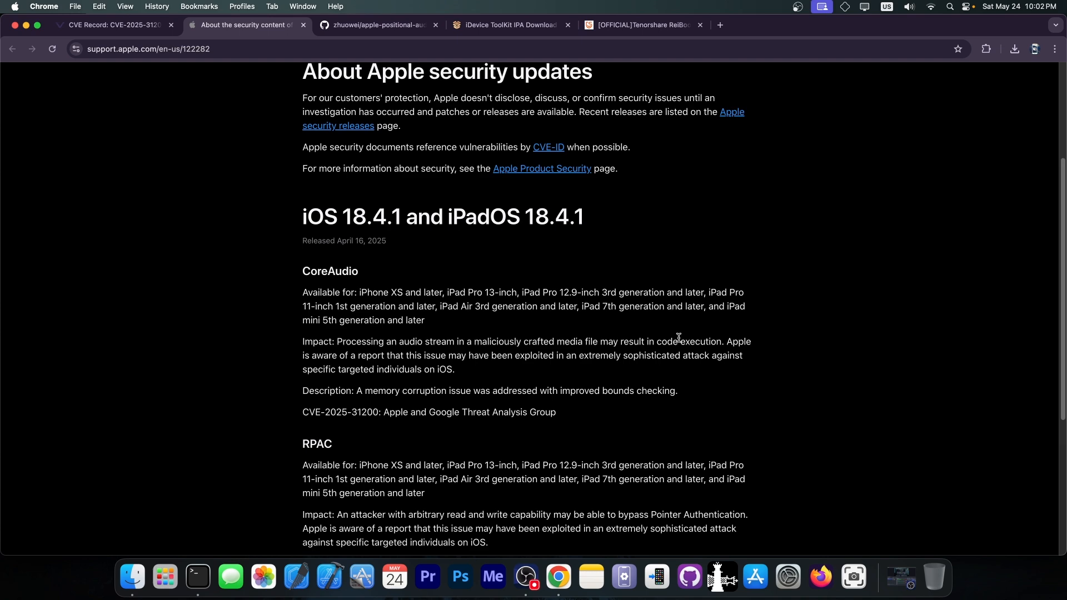
Skim the iDevice ToolKit IPA Download article on tweaks for iOS 16.0–18.3.2, returning to its top
left_click(506, 24)
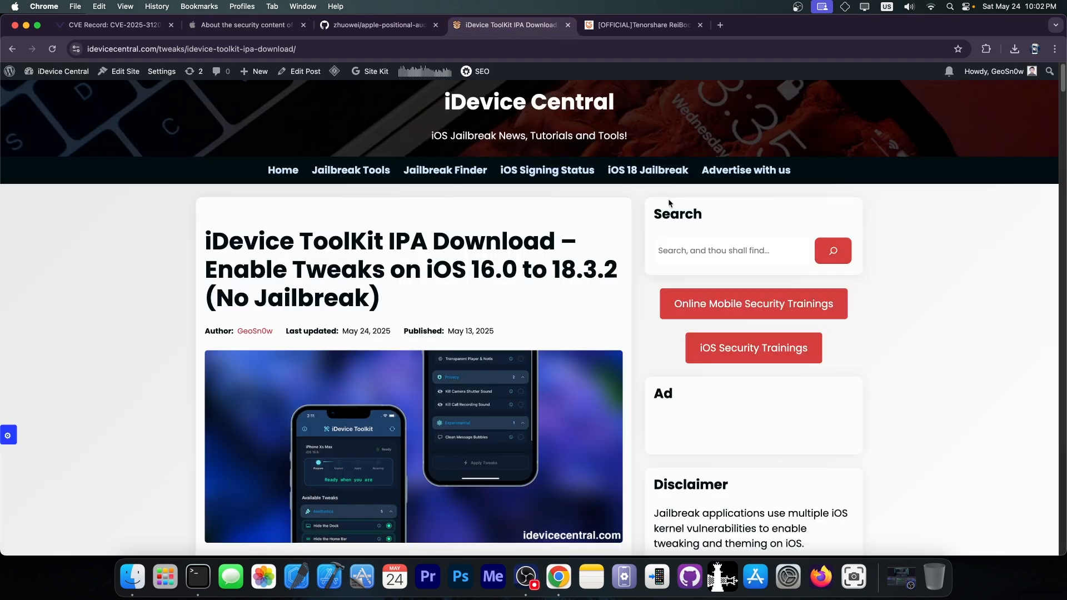
scroll("down", 3)
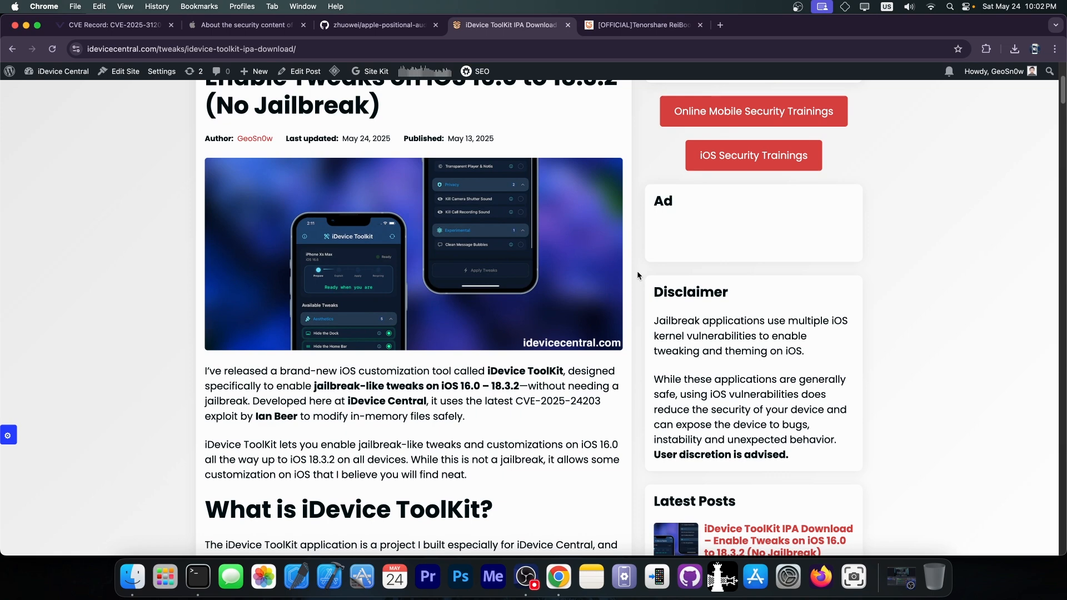
mouse_move(597, 206)
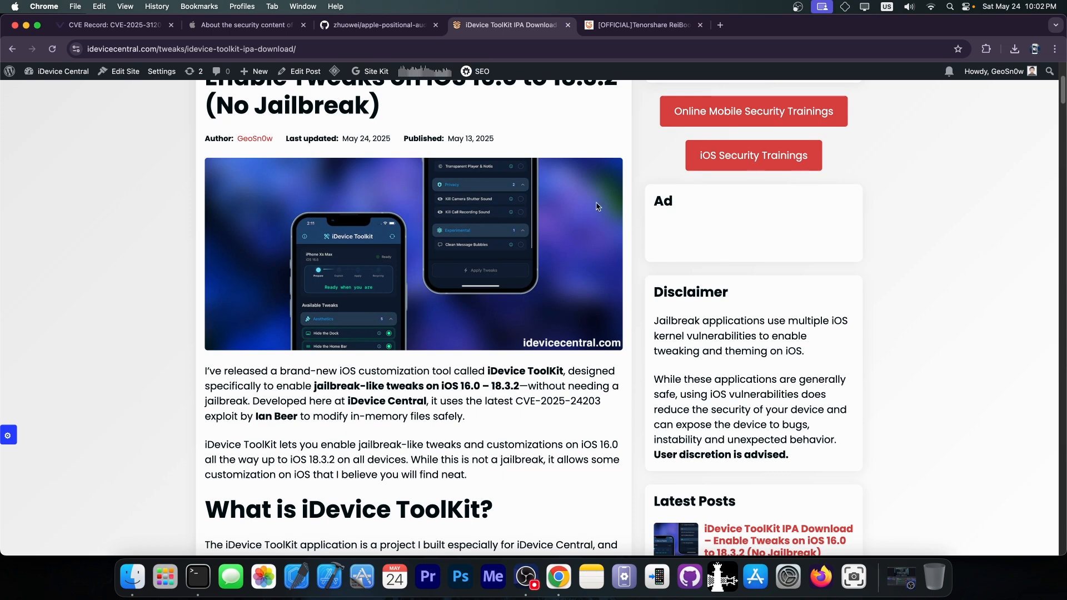
scroll("up", 3)
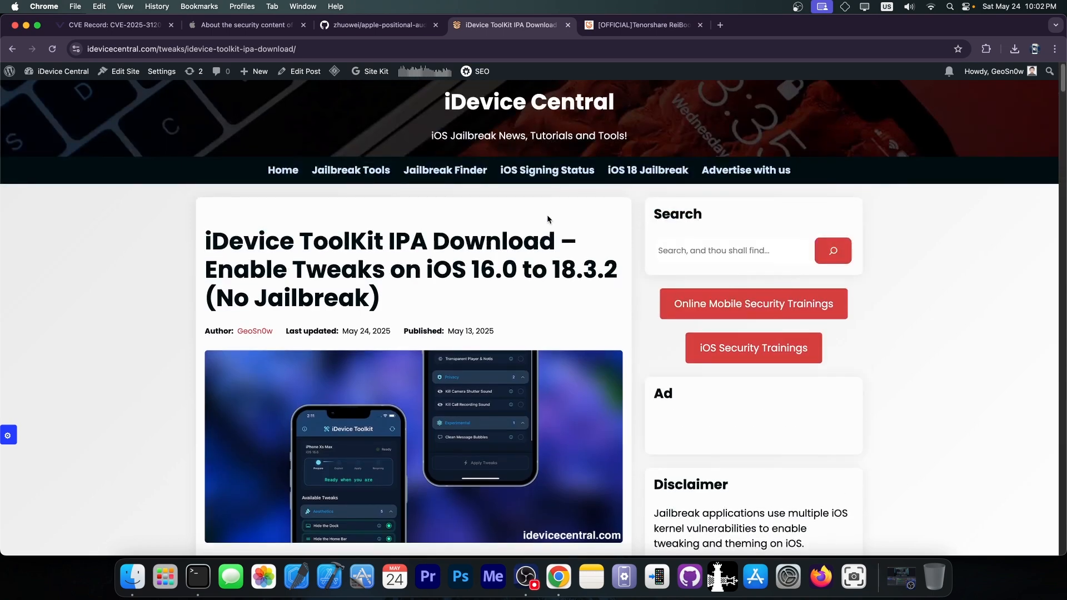
Review the zhuowei/apple-positional-audio-codec-invalid-header README and file list for the CVE-2025-31200 PoC
left_click(377, 24)
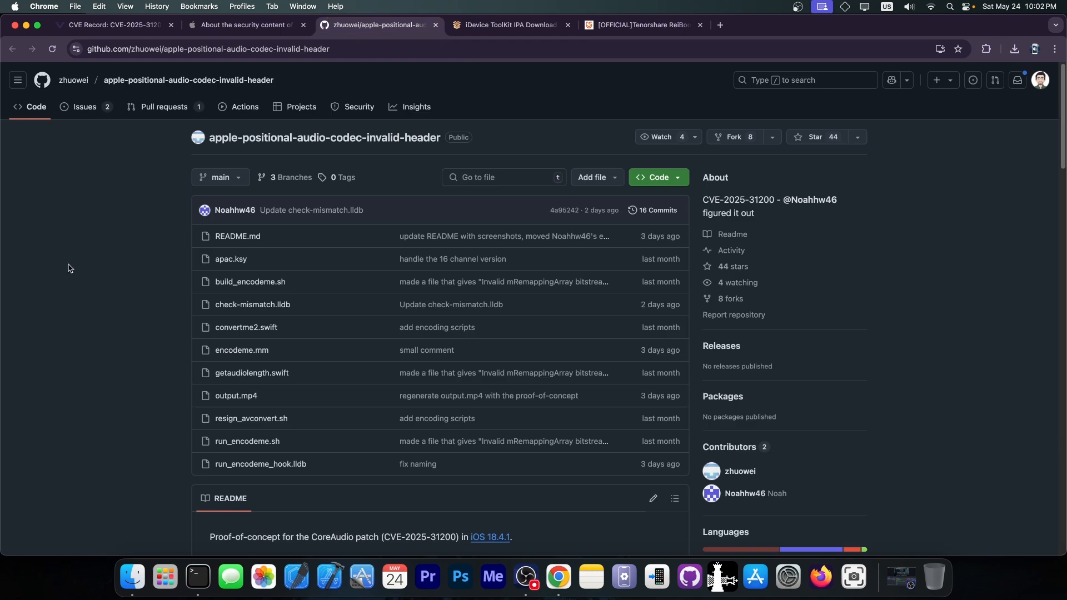
scroll("down", 3)
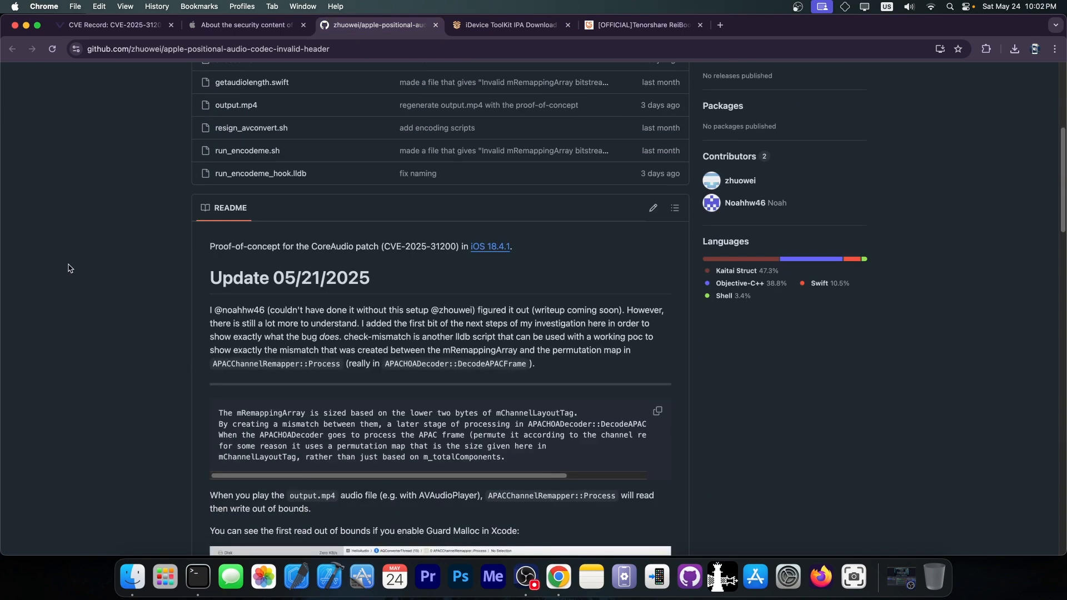
scroll("up", 3)
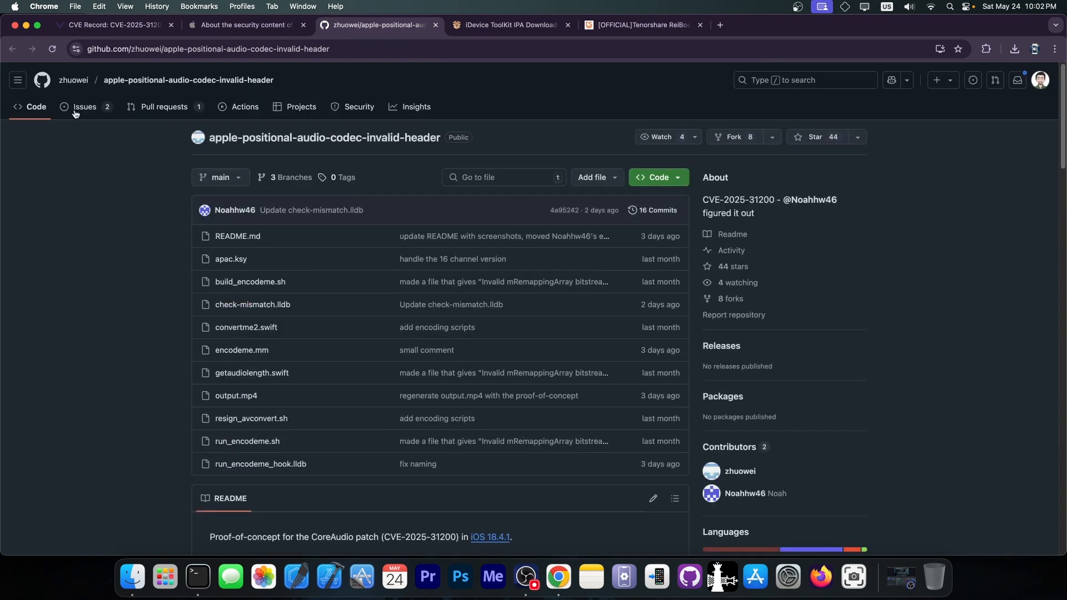
mouse_move(153, 184)
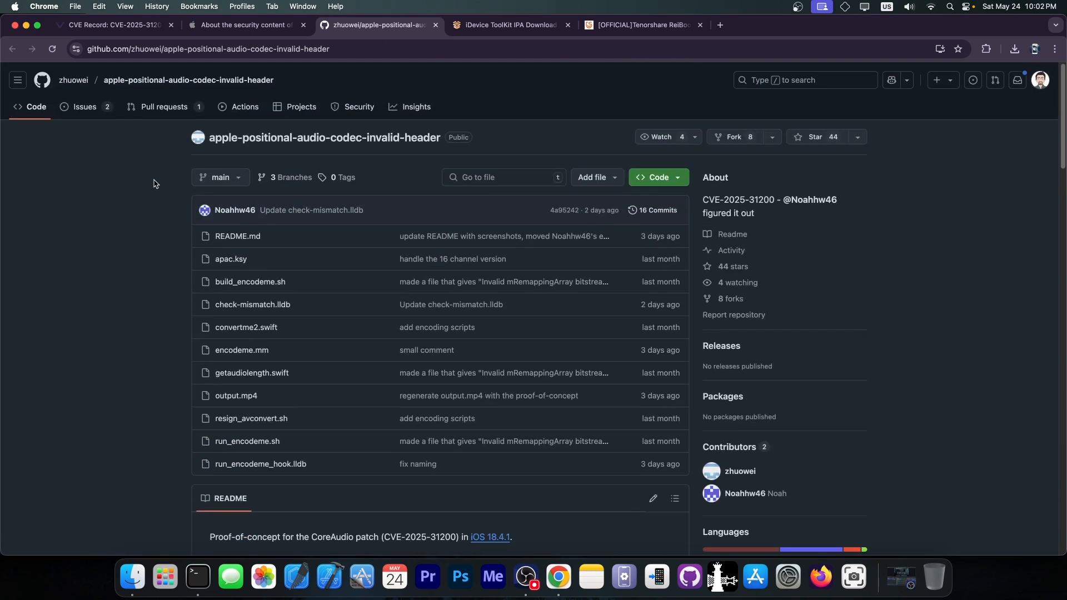
scroll("down", 3)
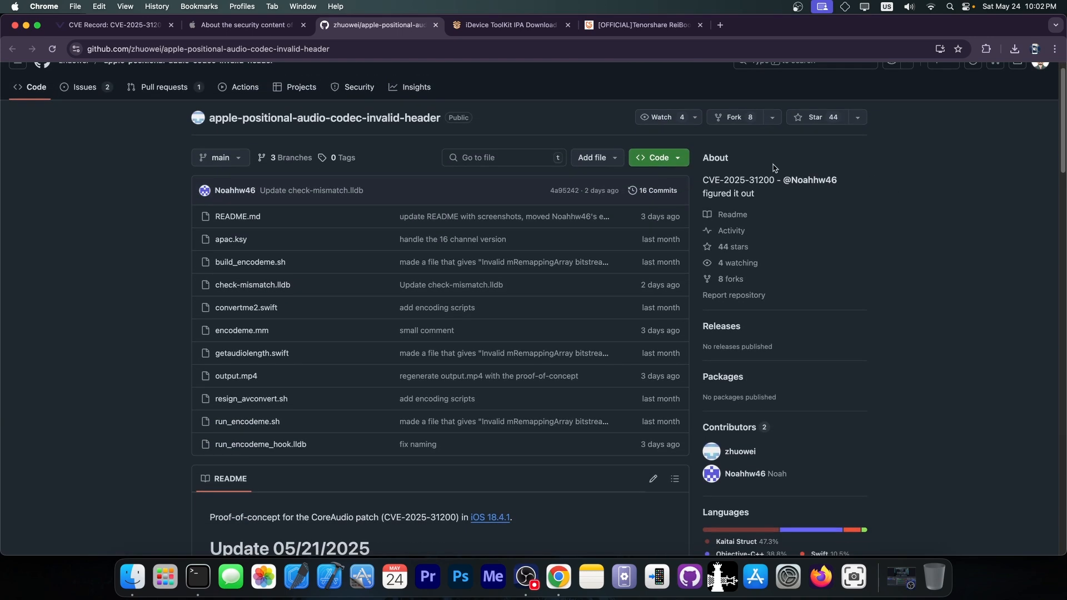
Return to Apple's iOS 18.4.1 security notes showing the CoreAudio CVE-2025-31200 entry
left_click(245, 25)
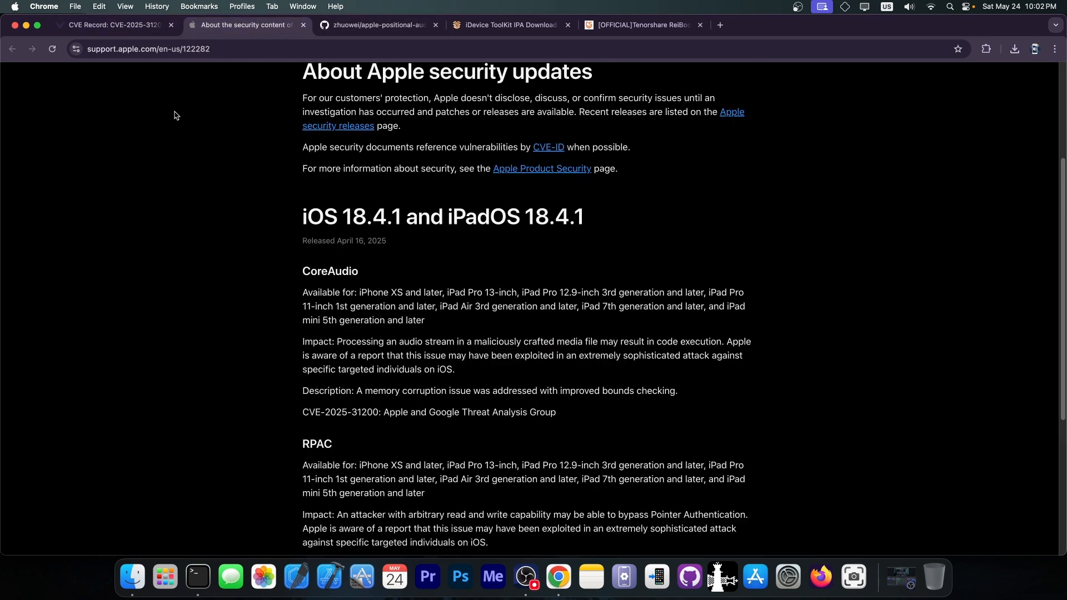
mouse_move(198, 121)
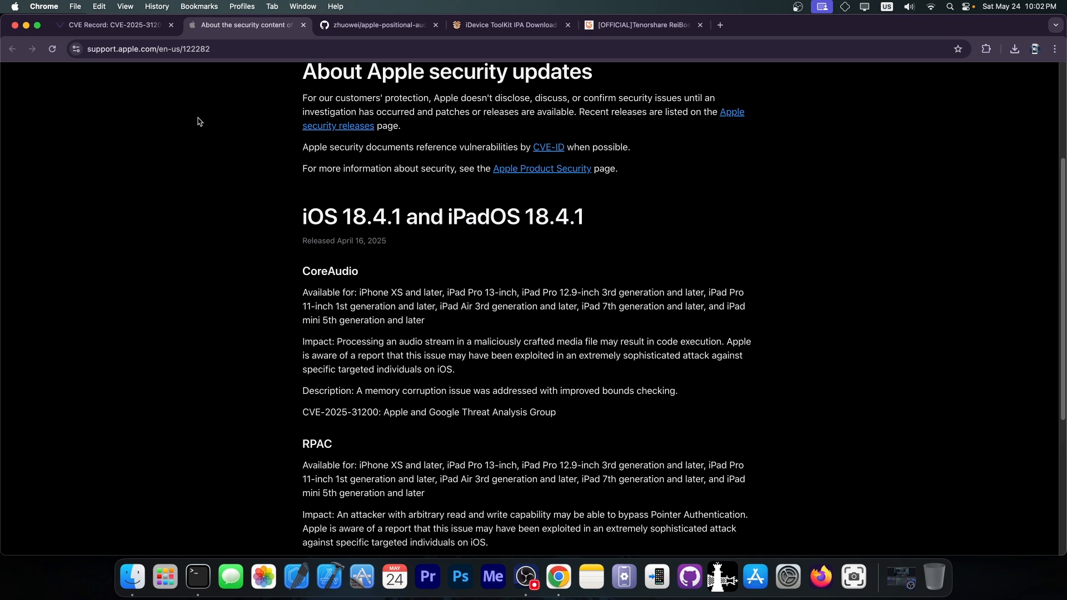
mouse_move(600, 419)
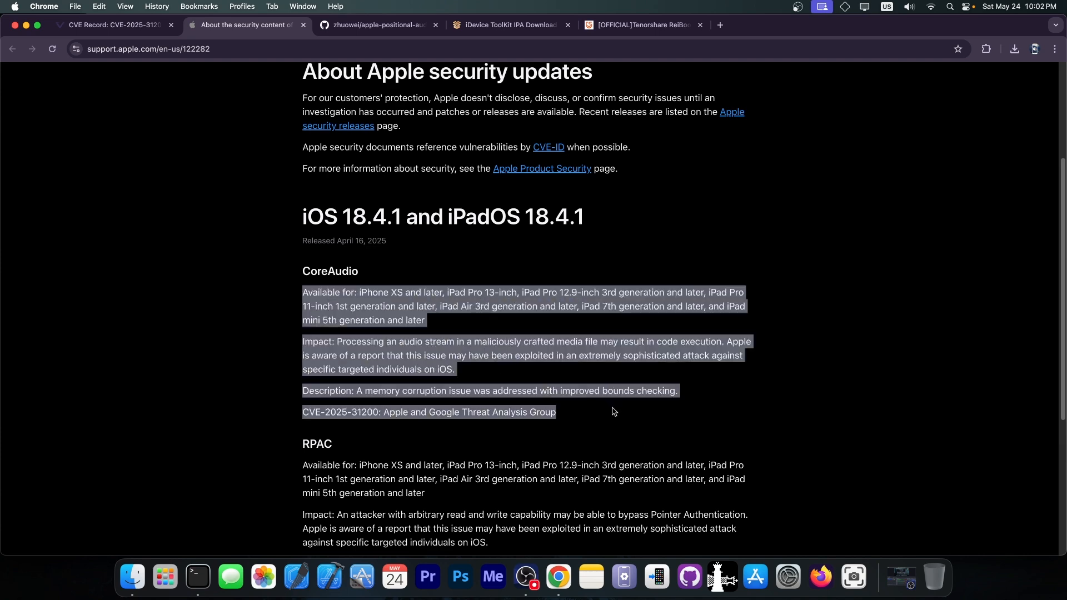
left_click(377, 25)
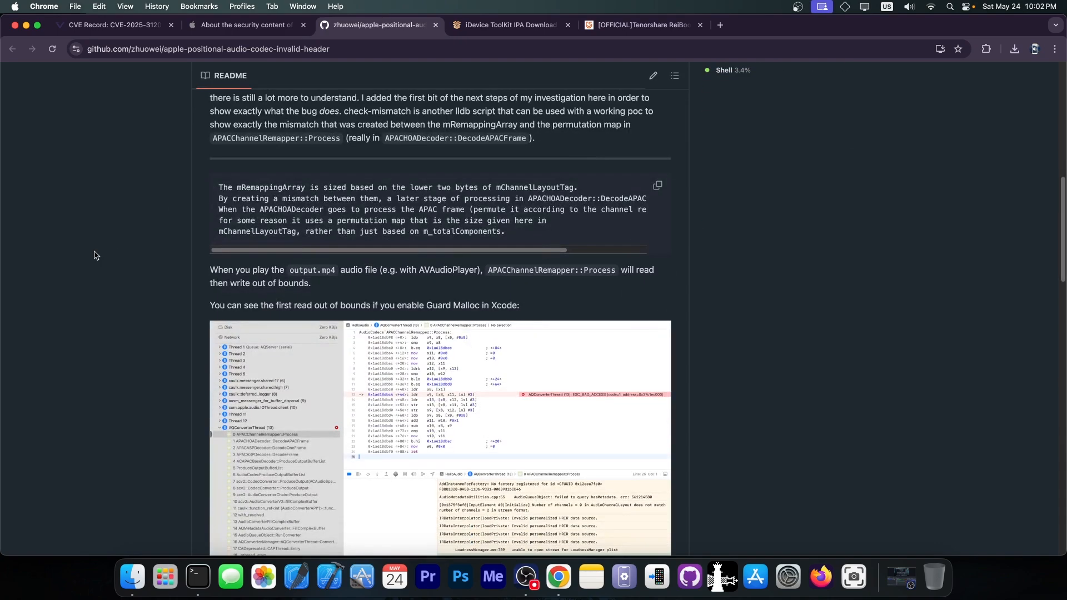
scroll("down", 3)
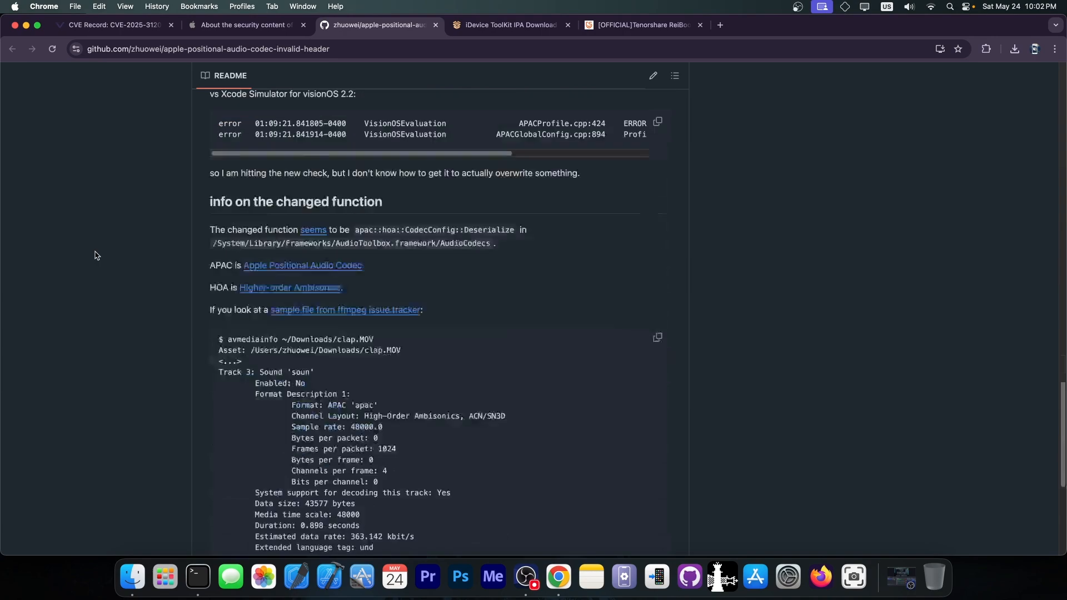
scroll("down", 3)
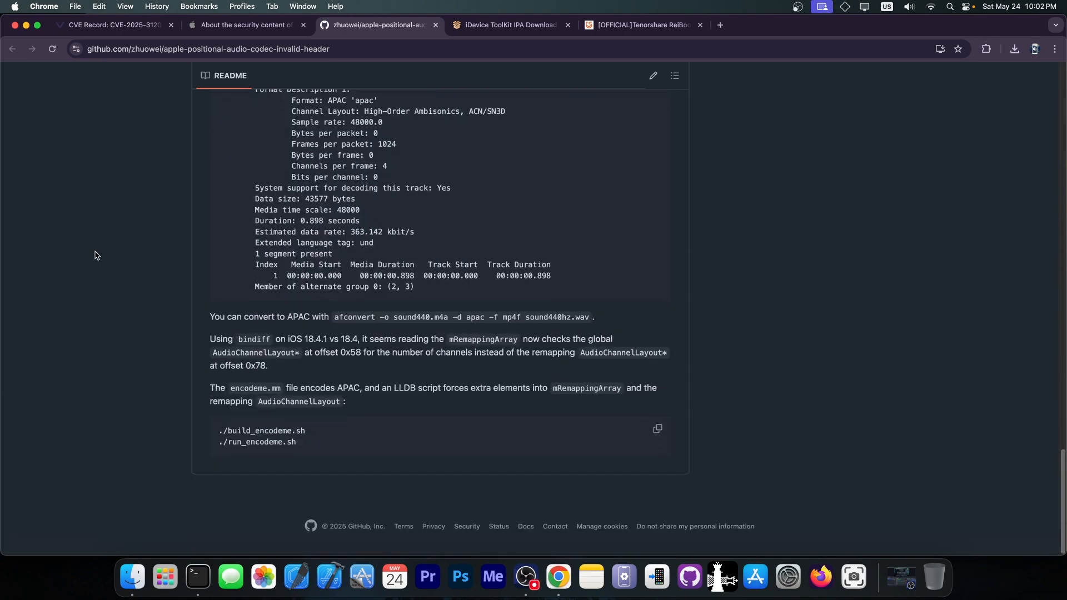
mouse_move(254, 429)
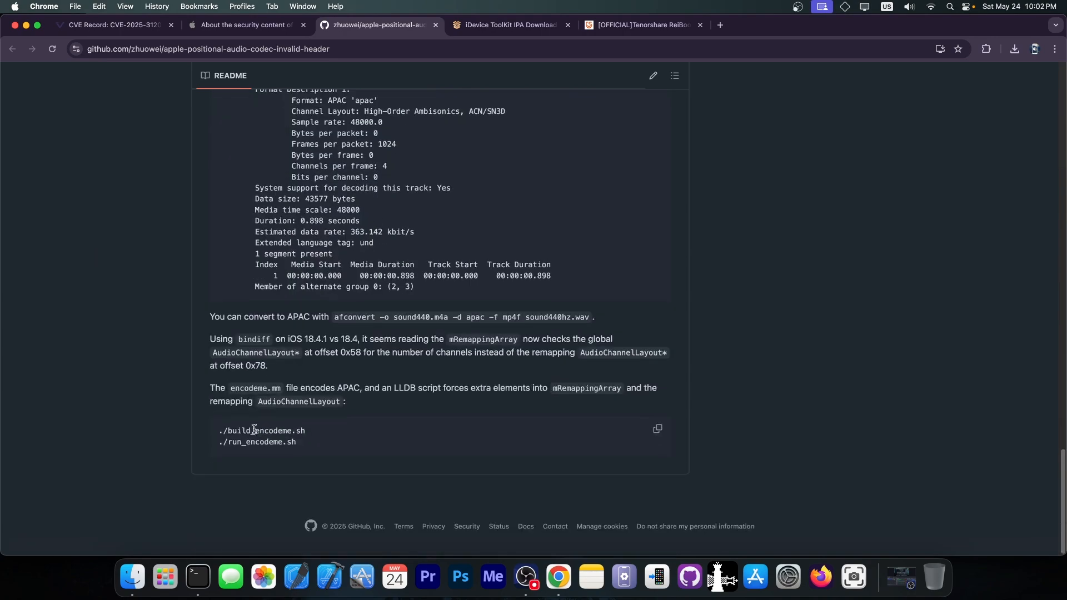
scroll("up", 3)
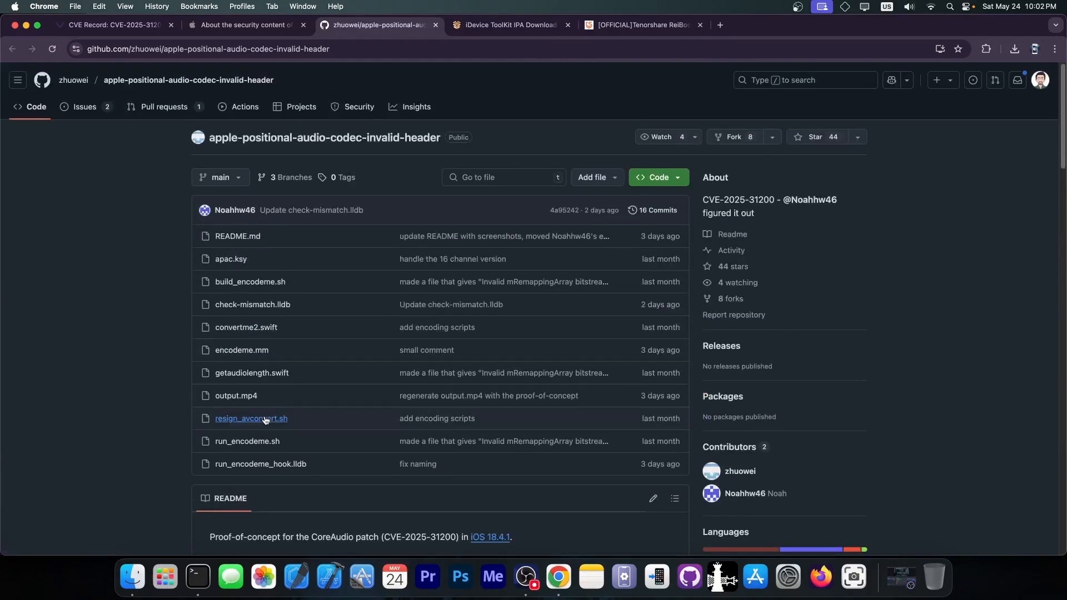
left_click(247, 441)
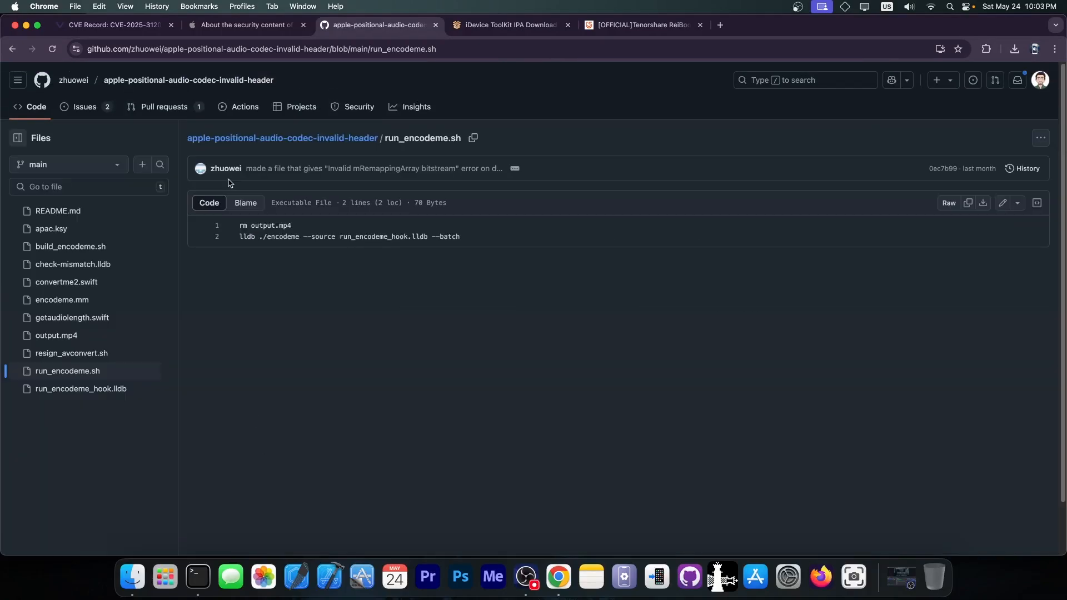
left_click(12, 47)
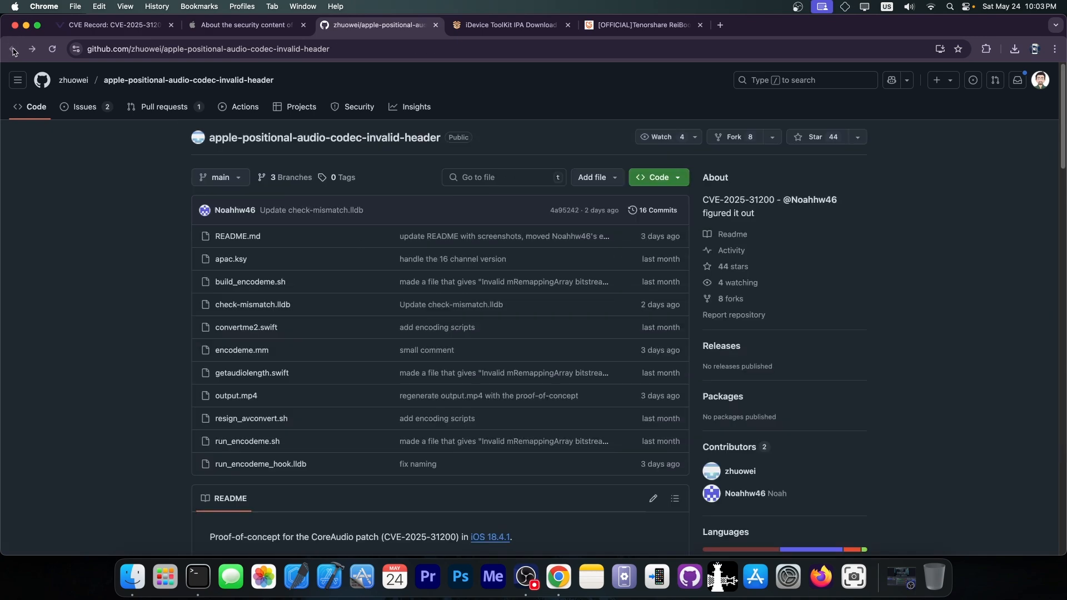
scroll("down", 3)
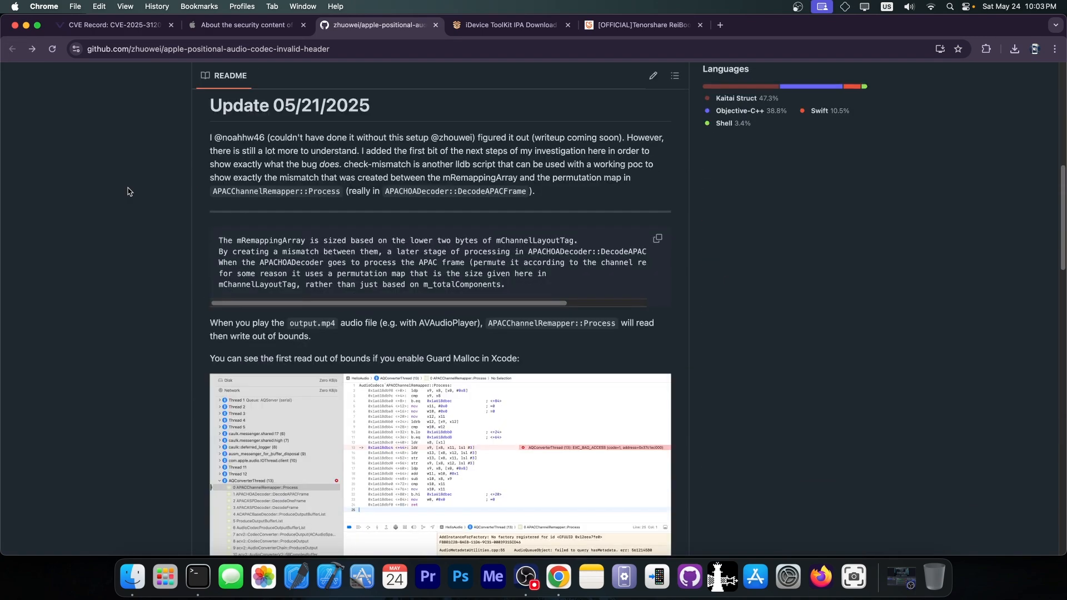
scroll("down", 3)
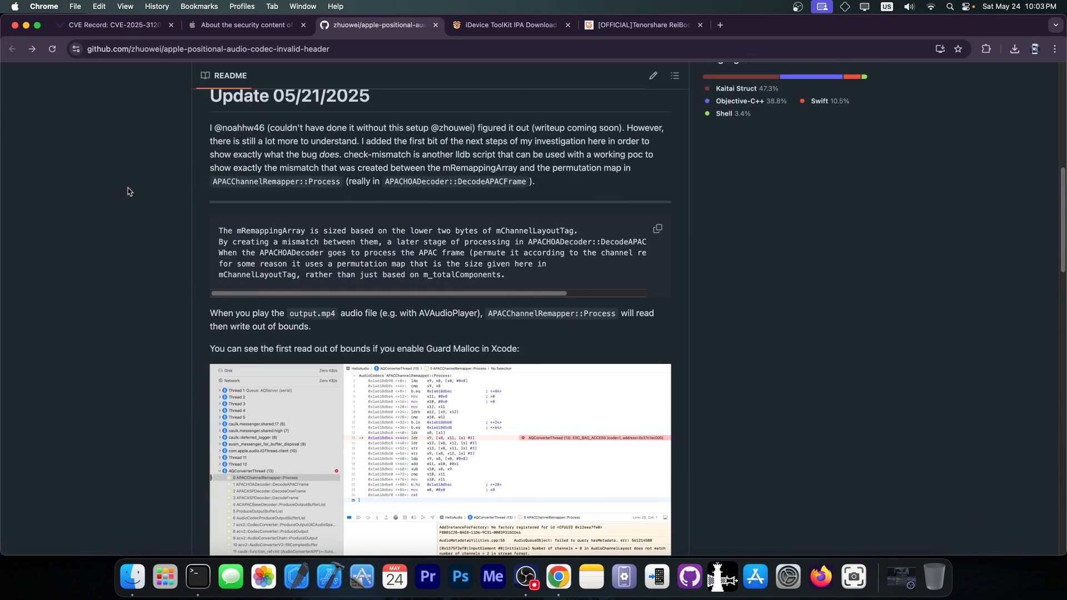
scroll("up", 3)
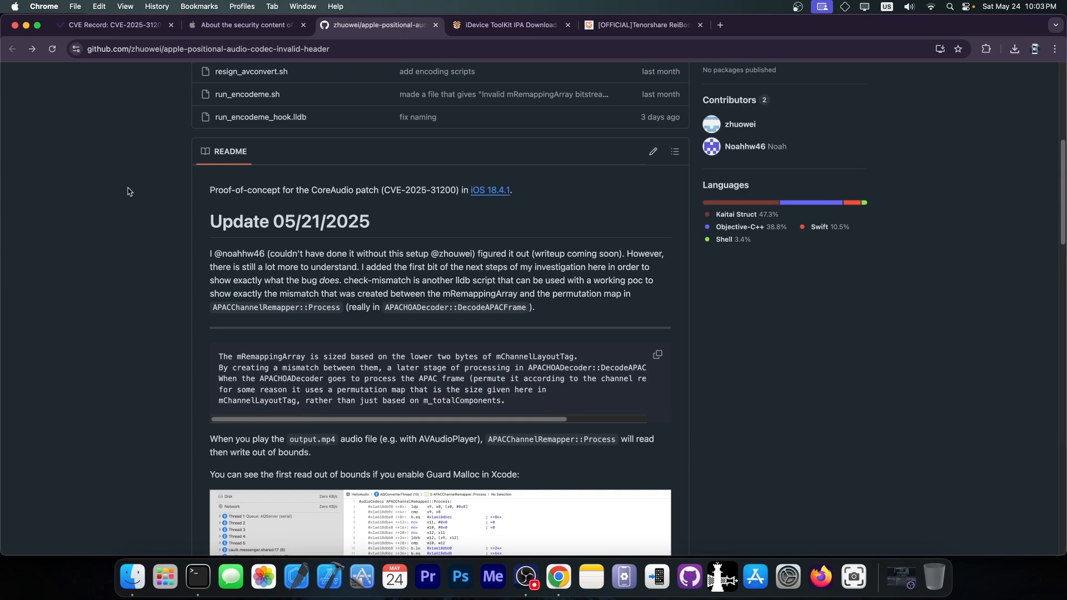
scroll("down", 3)
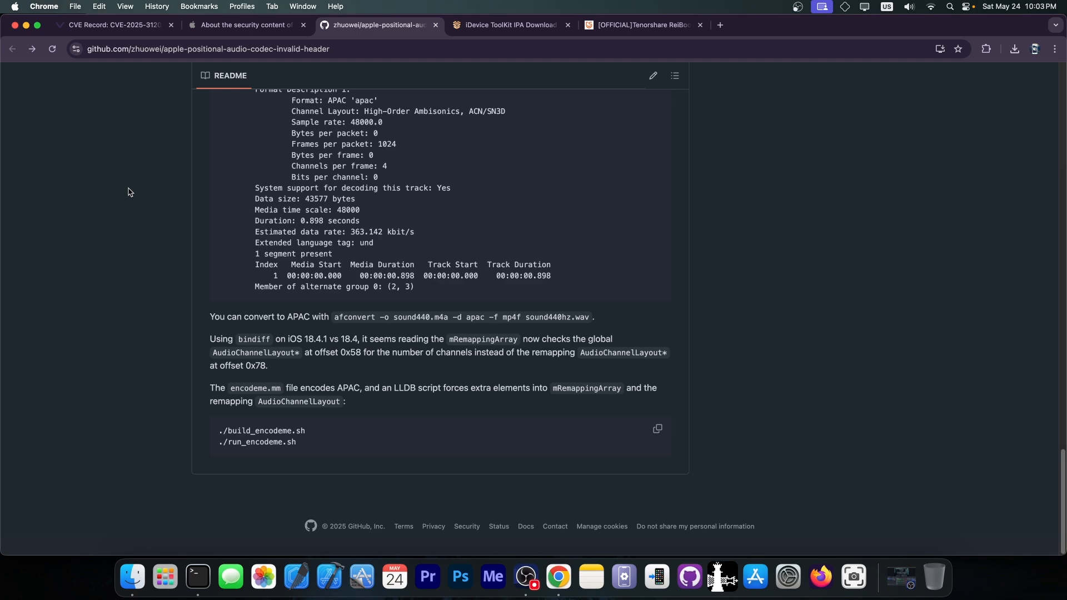
scroll("up", 3)
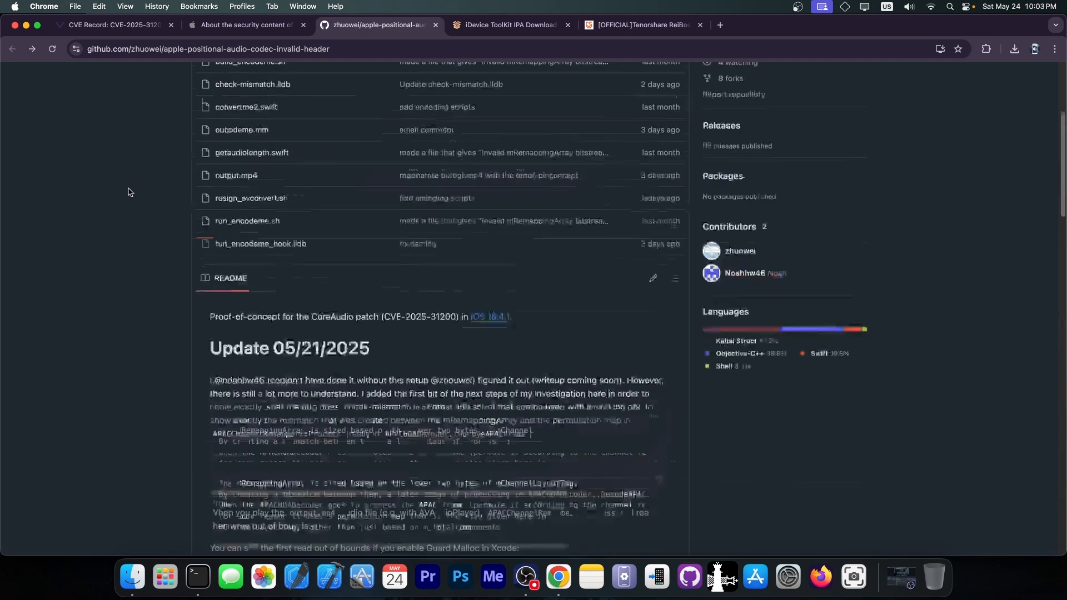
scroll("up", 3)
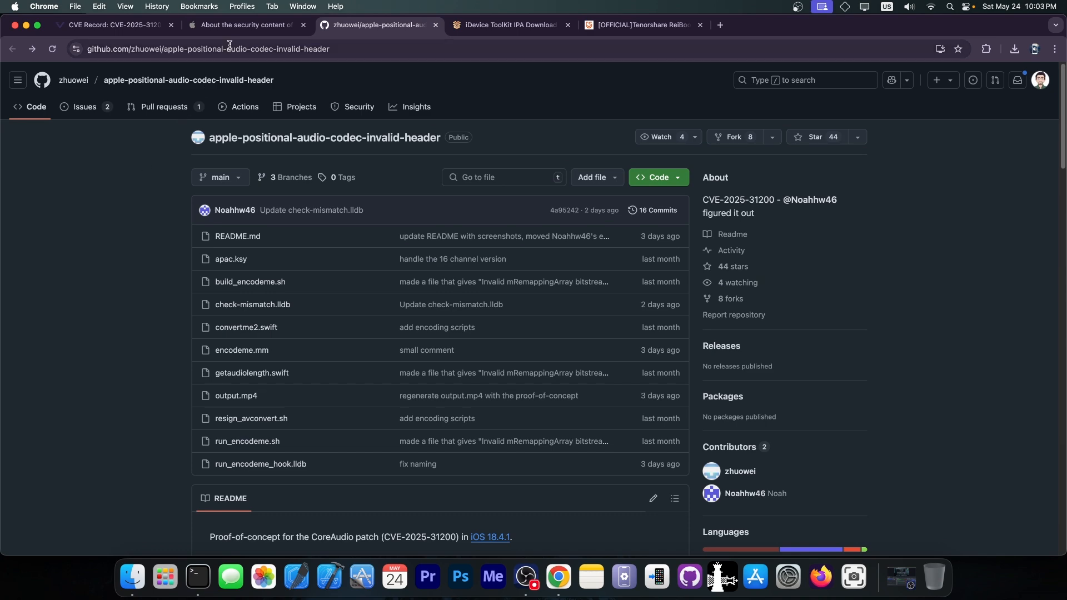
Revisit the iOS 18.4.1 and iPadOS 18.4.1 advisory, skimming the CoreAudio and RPAC entries
left_click(245, 26)
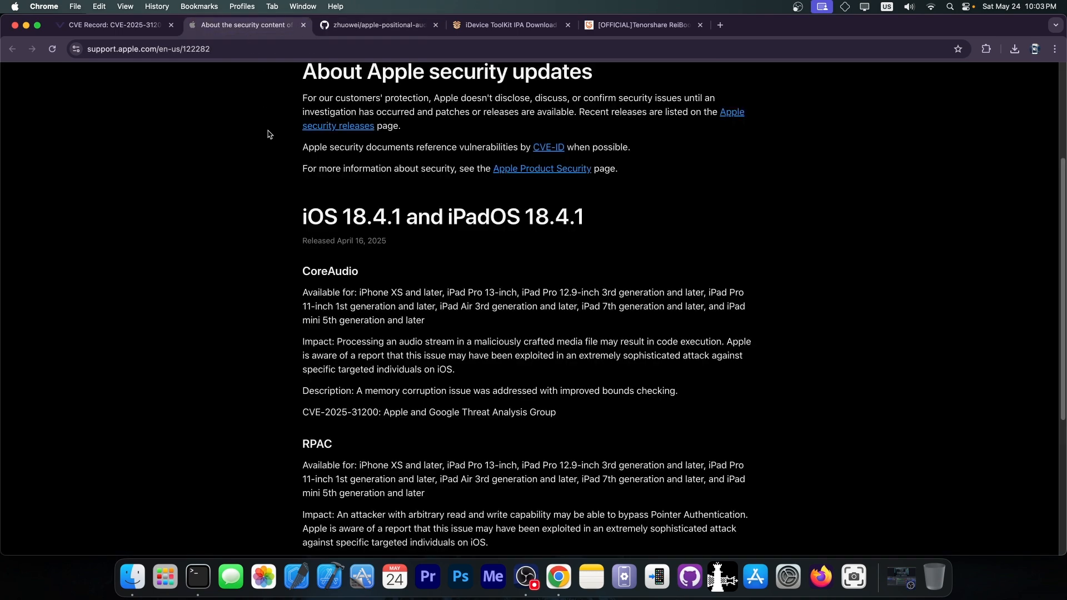
scroll("down", 3)
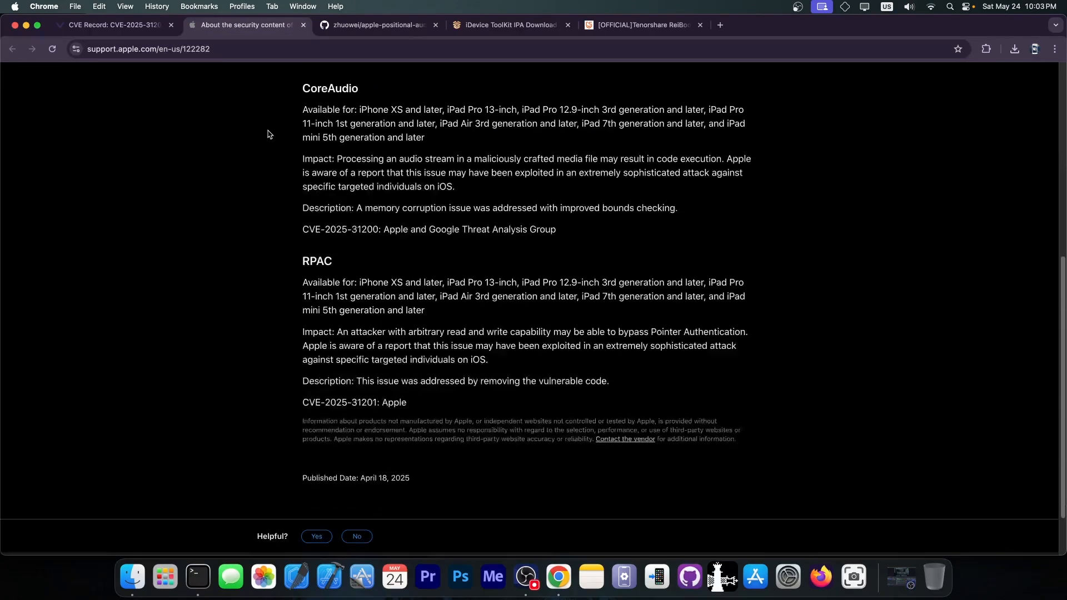
scroll("up", 3)
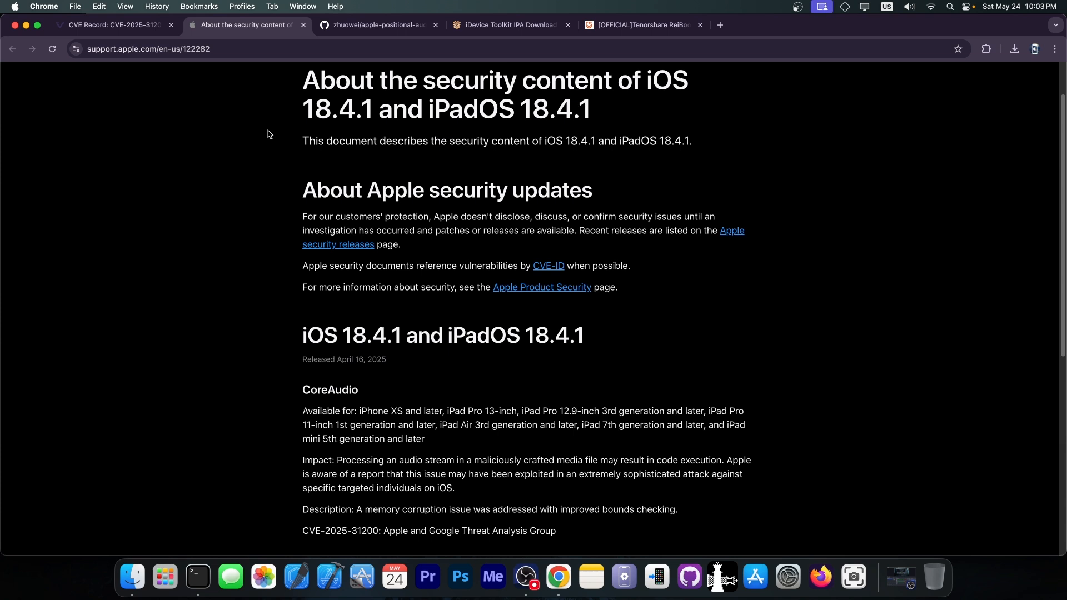
left_click(376, 25)
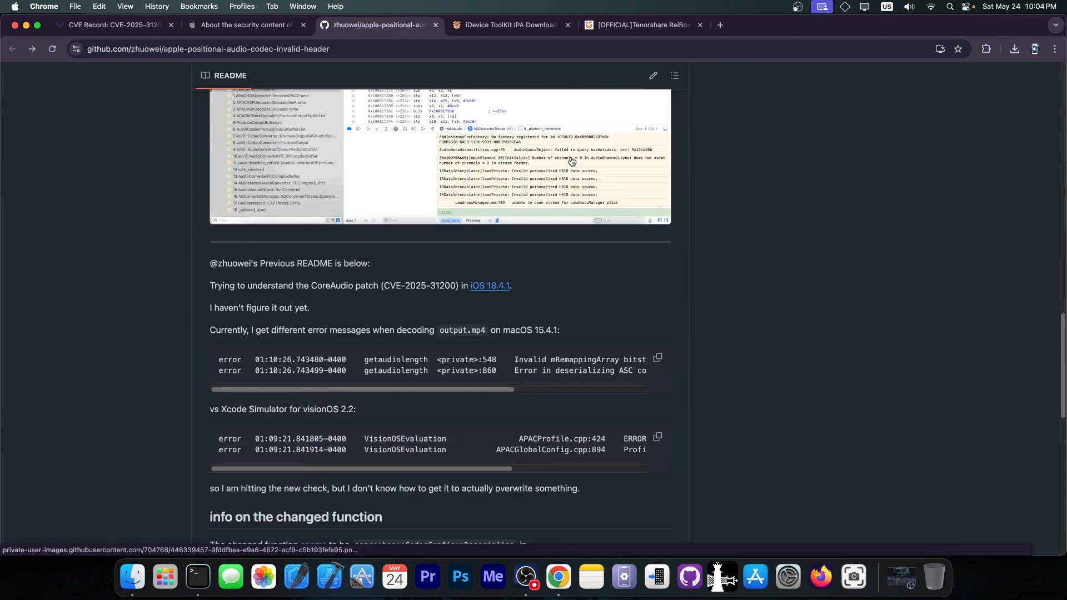
mouse_move(577, 182)
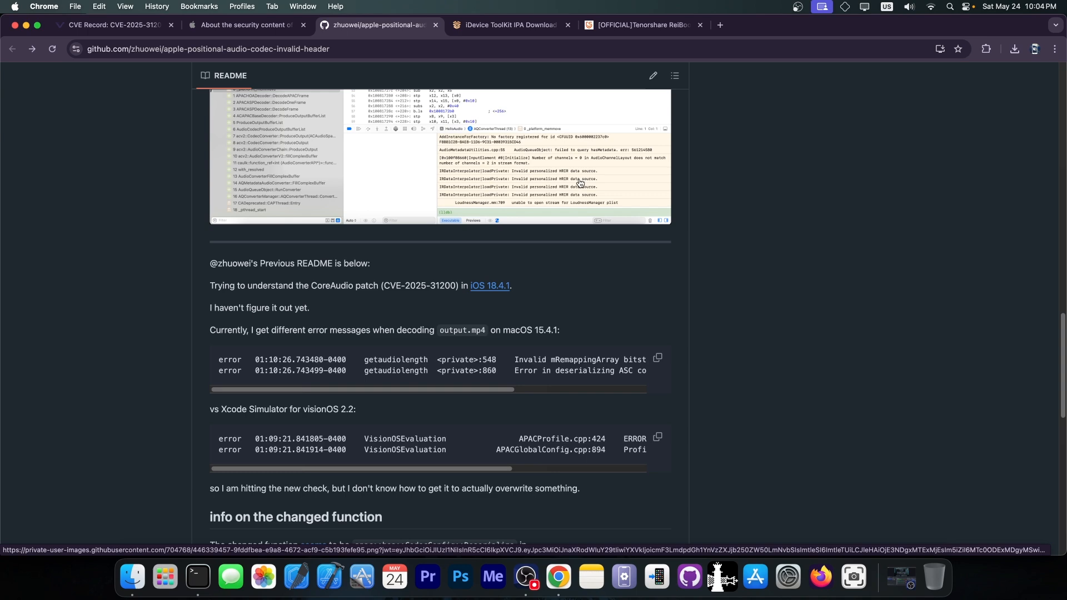
mouse_move(574, 111)
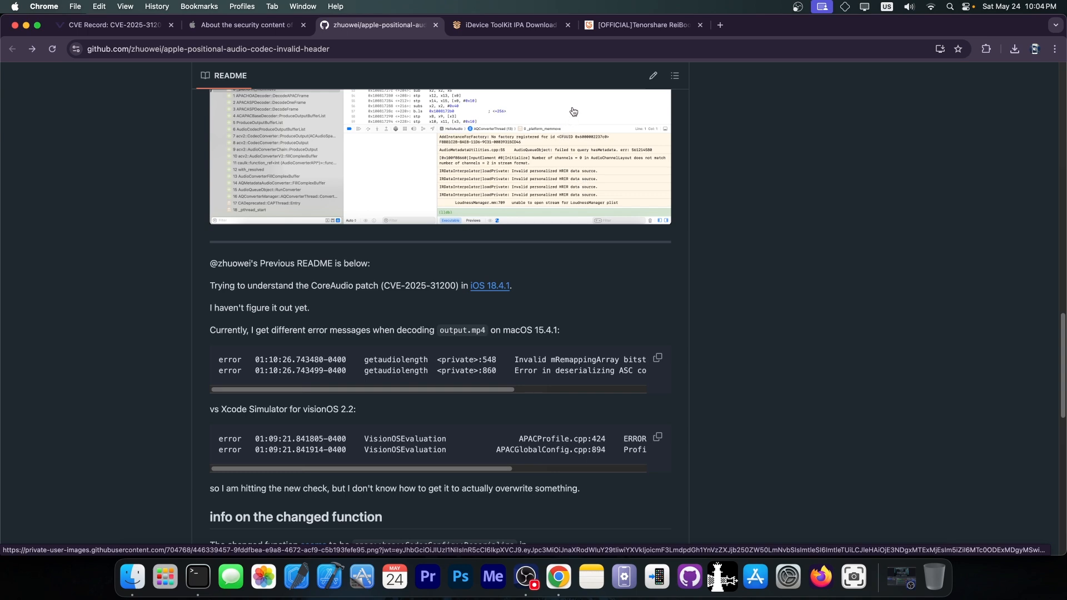
Browse the Tenorshare ReiBoot iOS system repair and recovery product page
left_click(637, 25)
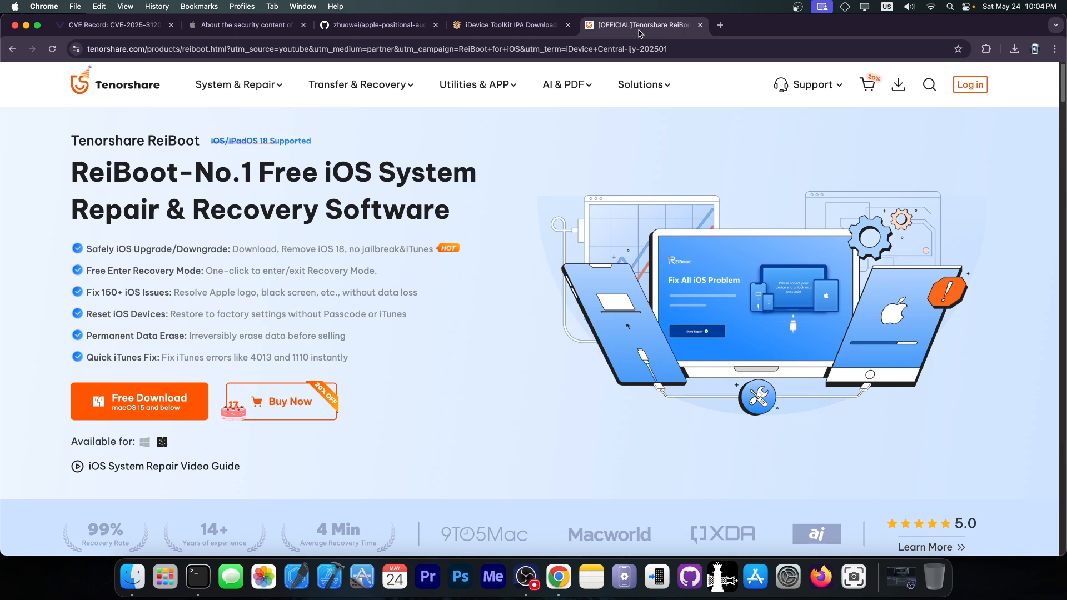
scroll("down", 3)
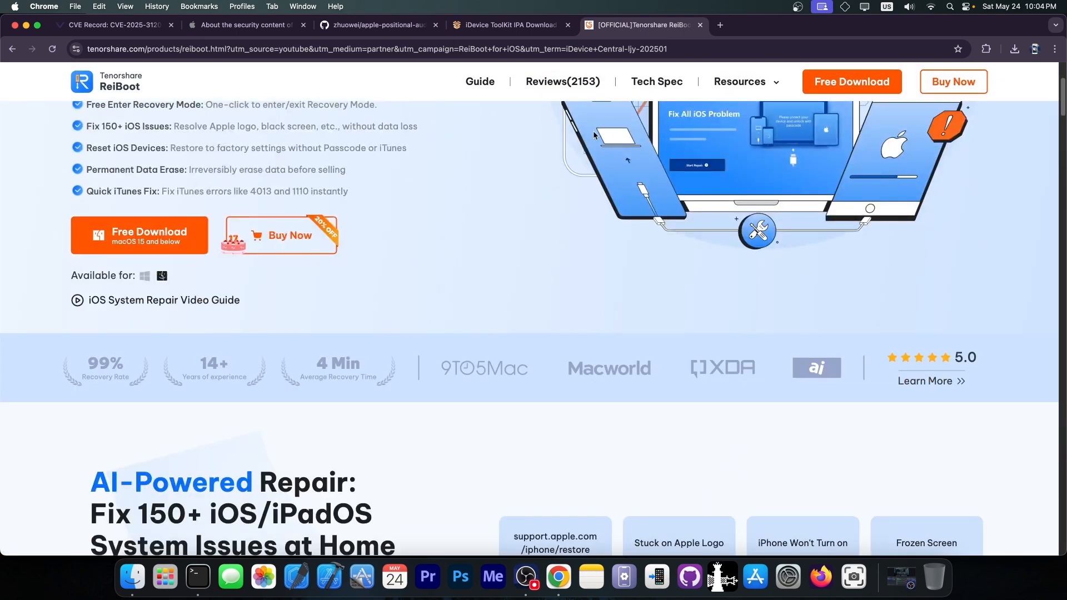
scroll("down", 3)
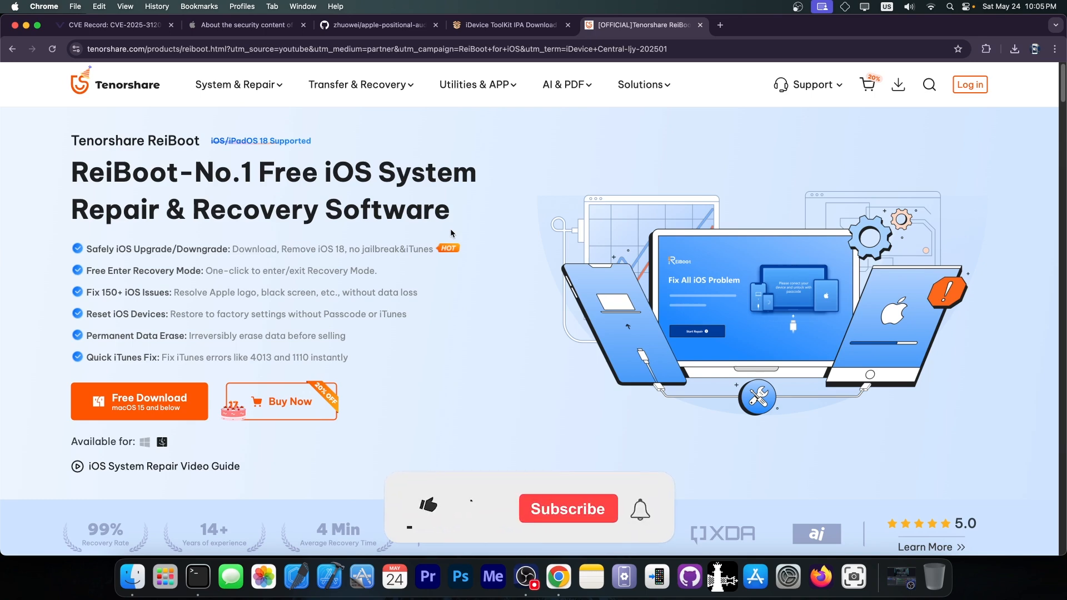
left_click(428, 504)
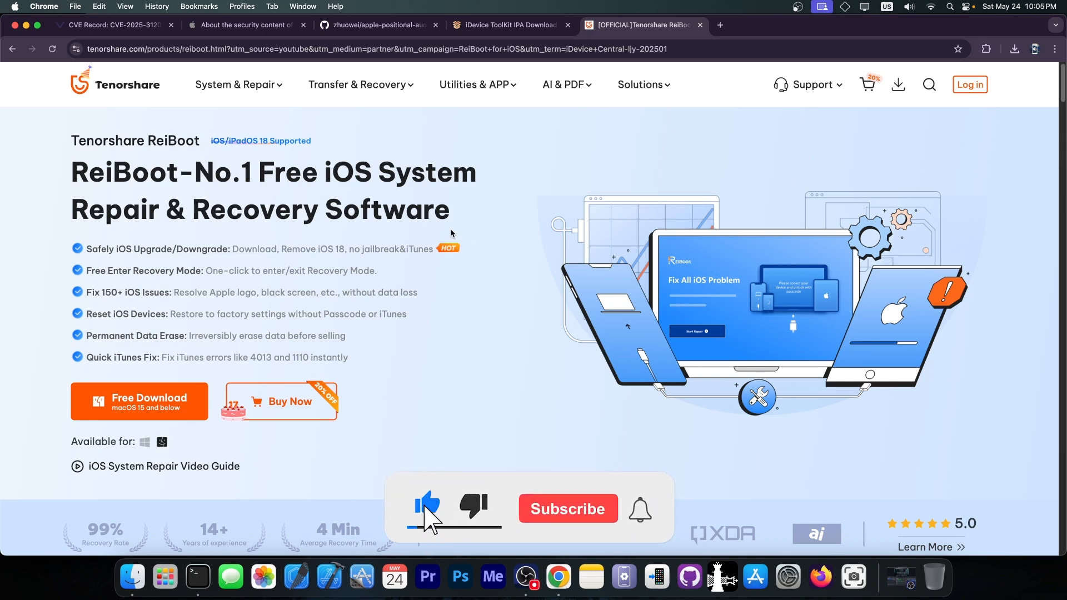